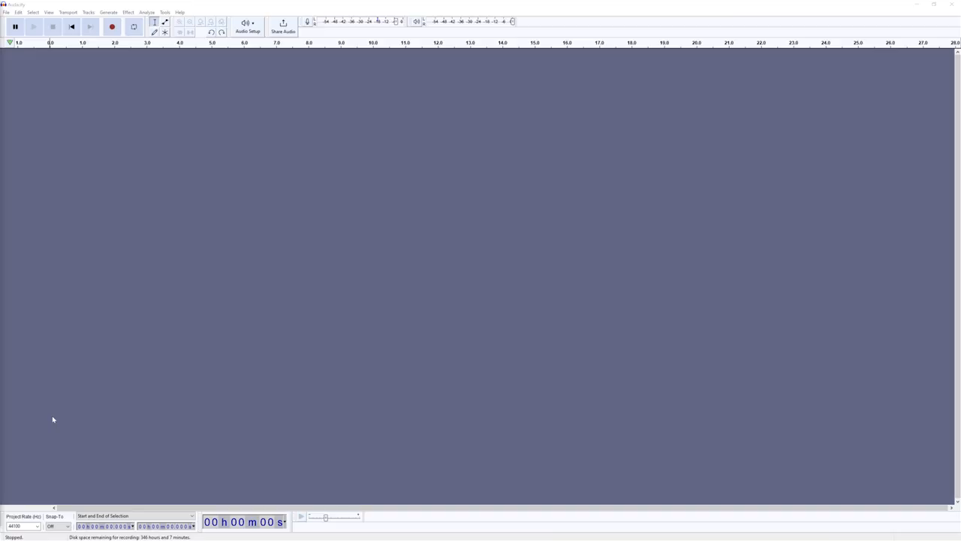
{"action": "mouse_move", "coordinate": [182, 220]}
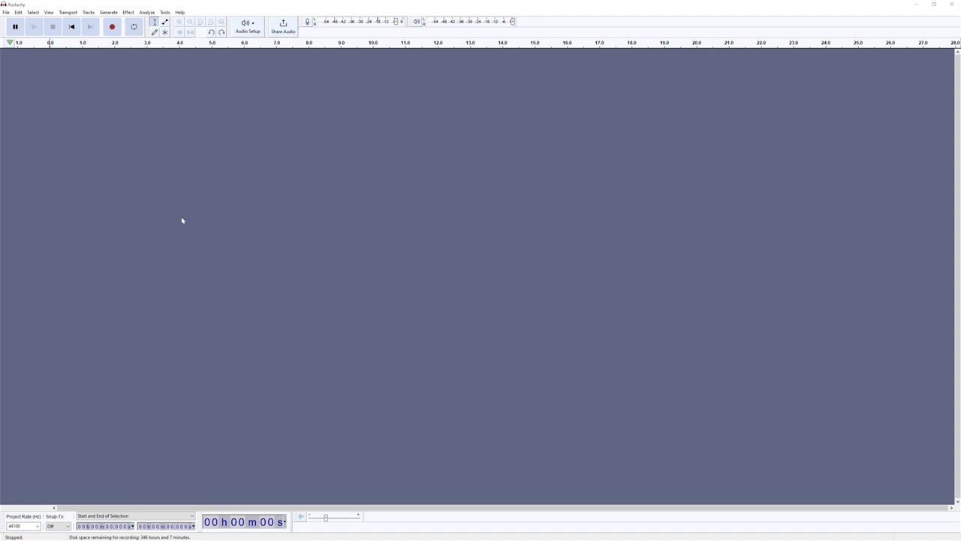
Start recording the first guitar take of about twenty seconds.
{"action": "left_click", "coordinate": [247, 25]}
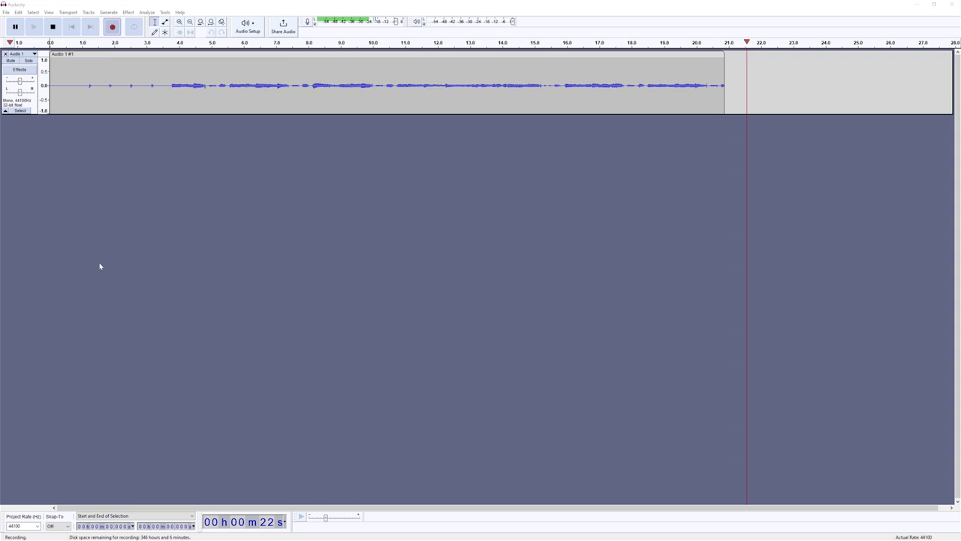
Stop the first take and pan the second guitar track toward the right.
{"action": "left_click", "coordinate": [53, 27]}
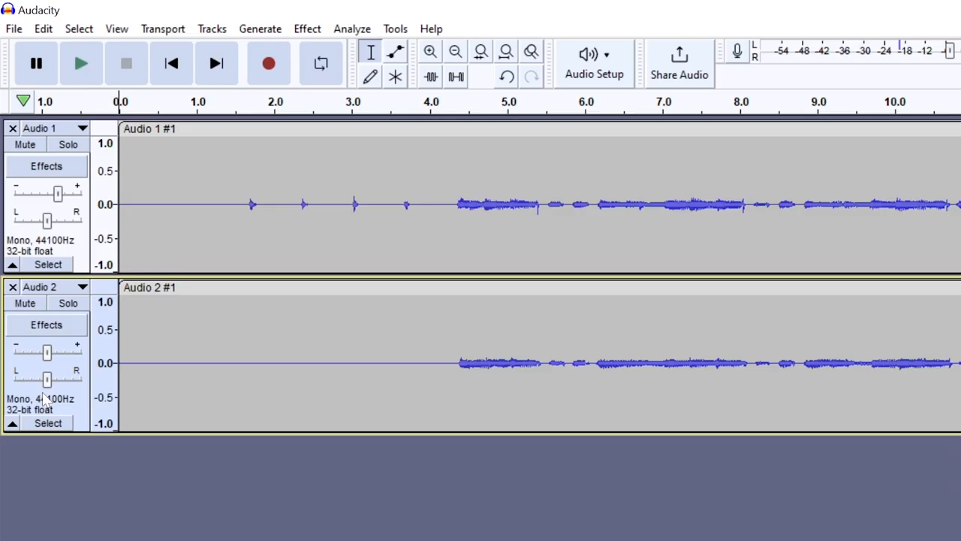
{"action": "left_click_drag", "start_coordinate": [58, 220], "coordinate": [16, 220]}
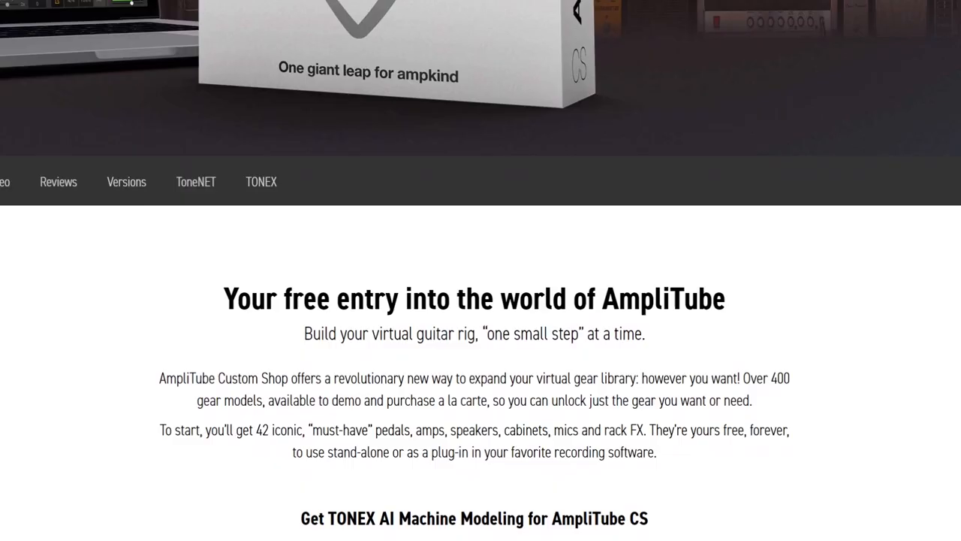
{"action": "scroll", "scroll_direction": "down", "scroll_amount": 3}
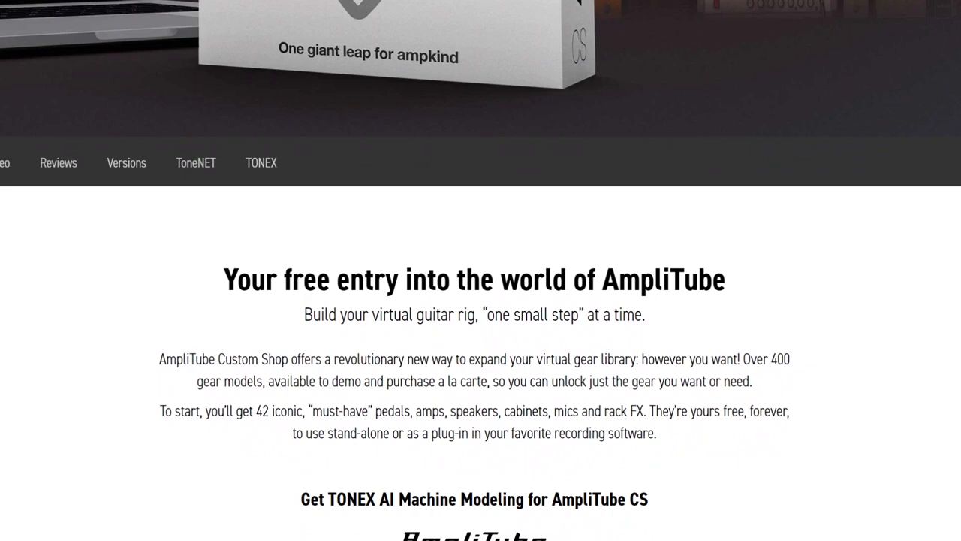
{"action": "scroll", "scroll_direction": "down", "scroll_amount": 3}
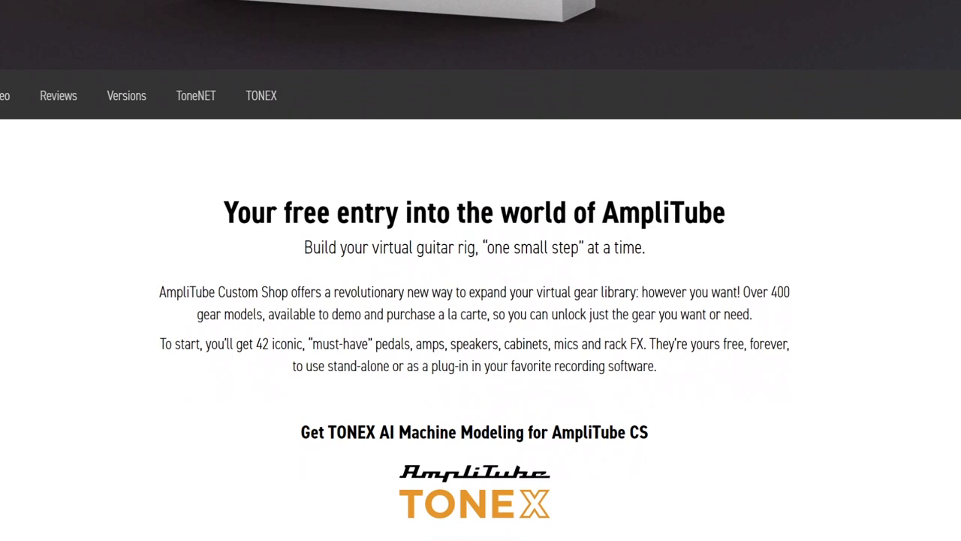
{"action": "scroll", "scroll_direction": "down", "scroll_amount": 3}
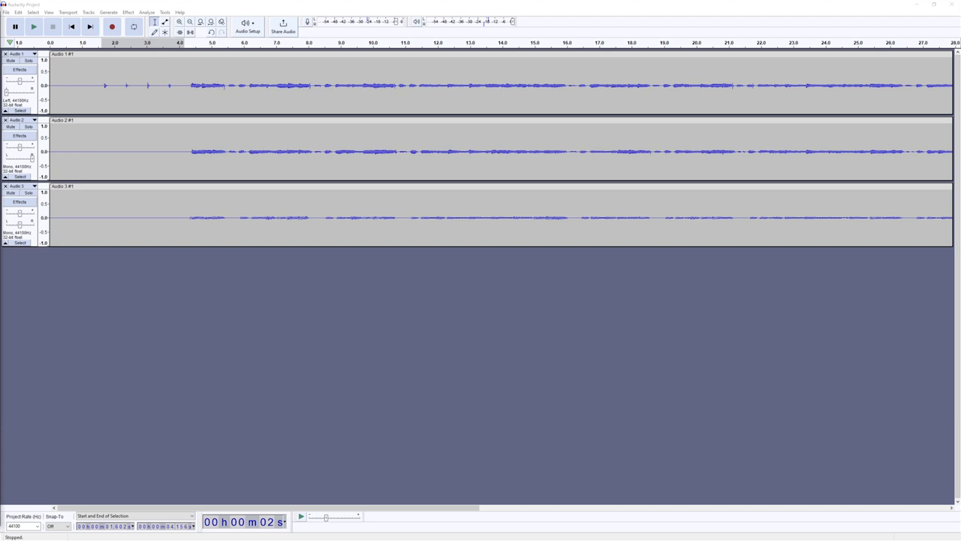
Open the Realtime Effects panel for the Audio 3 track.
{"action": "left_click", "coordinate": [19, 201]}
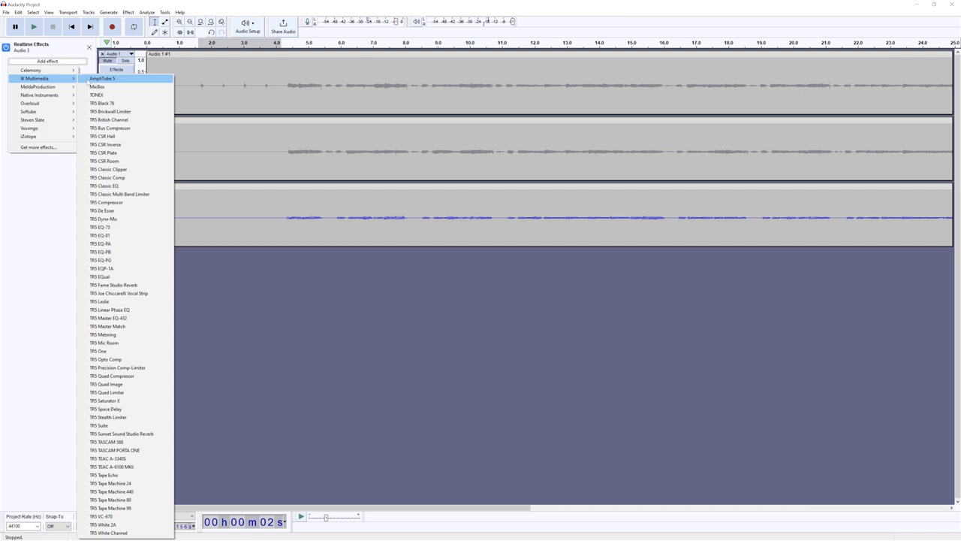
Choose AmpliTube 5 from the IK Multimedia effects list.
{"action": "left_click", "coordinate": [103, 78]}
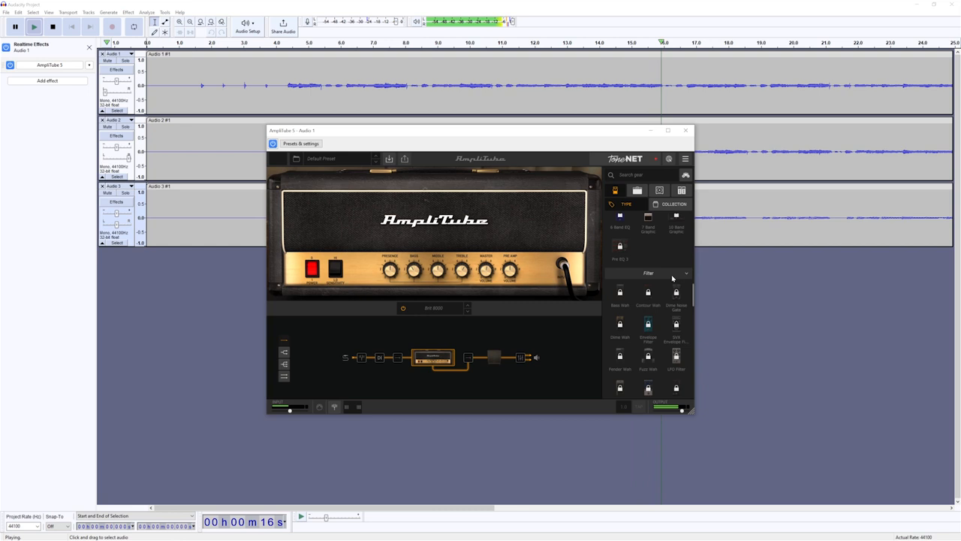
Collapse the Filter gear group and adjust the OverScream overdrive pedal settings.
{"action": "left_click", "coordinate": [648, 256]}
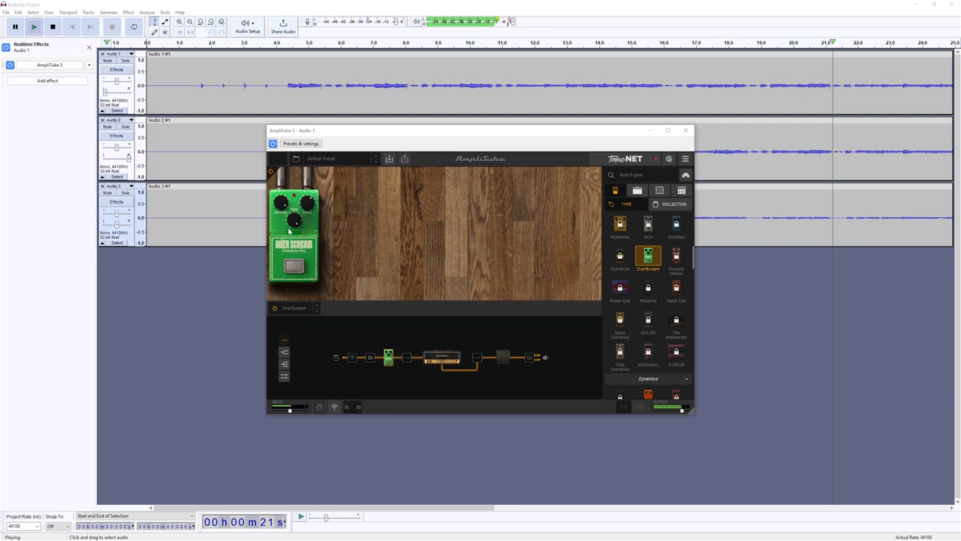
{"action": "left_click", "coordinate": [684, 130]}
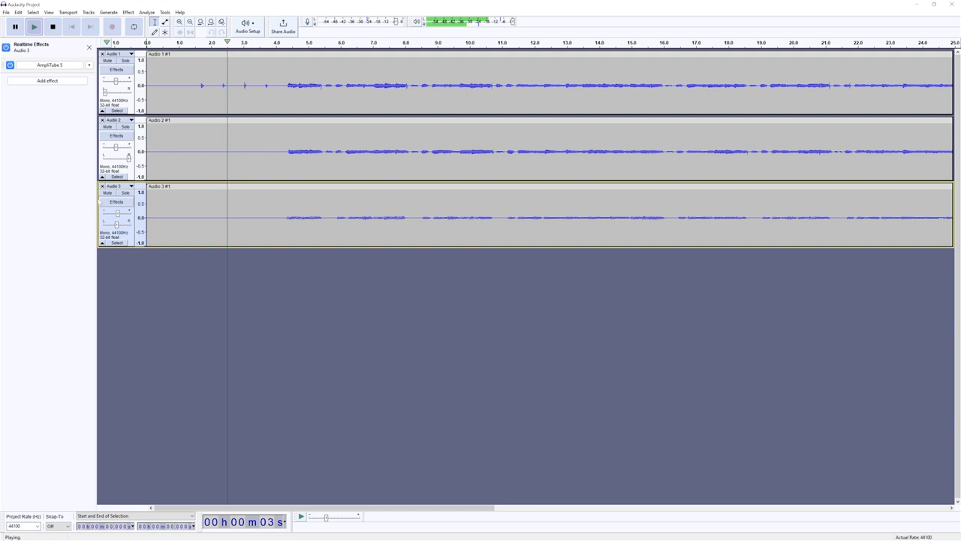